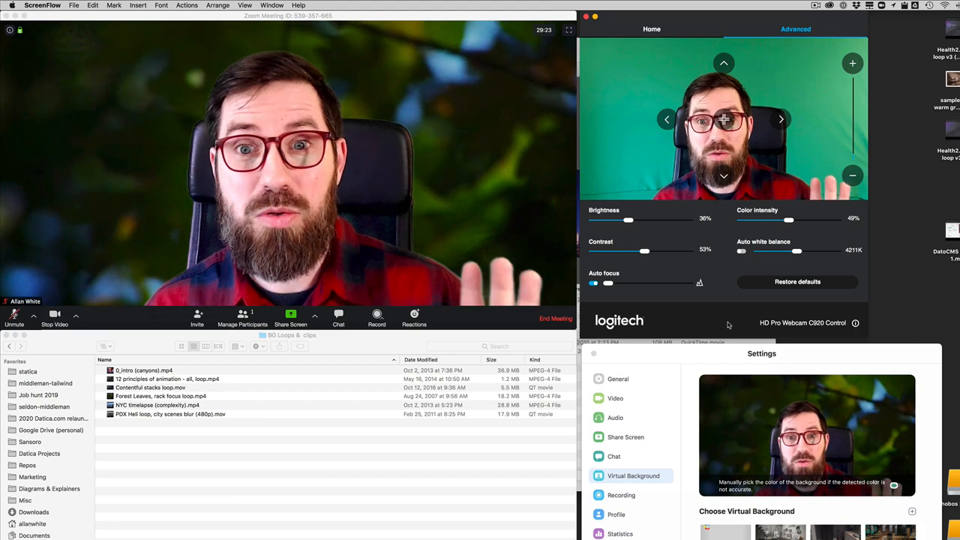
pyautogui.moveTo(756, 398)
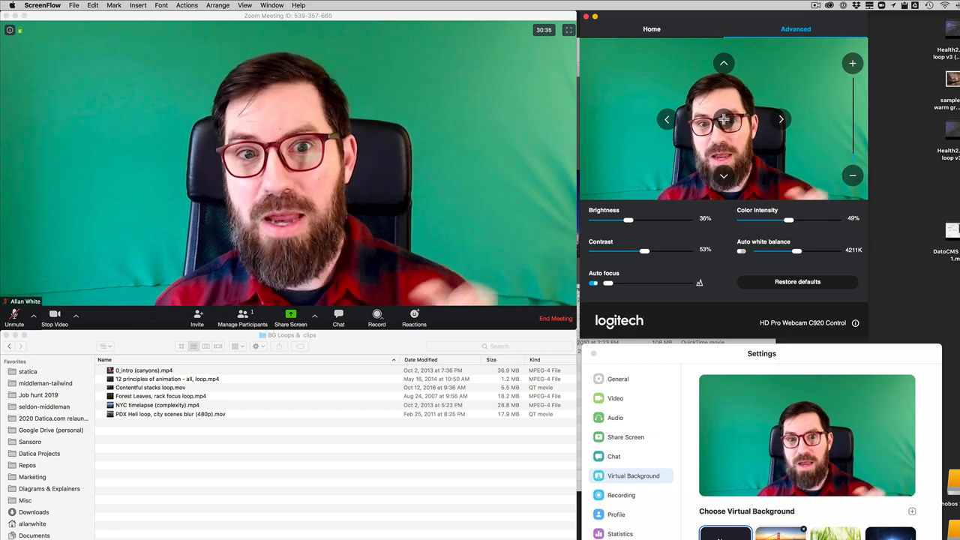
# Step: Apply the Golden Gate Bridge sunset image as the Zoom virtual background
pyautogui.click(780, 533)
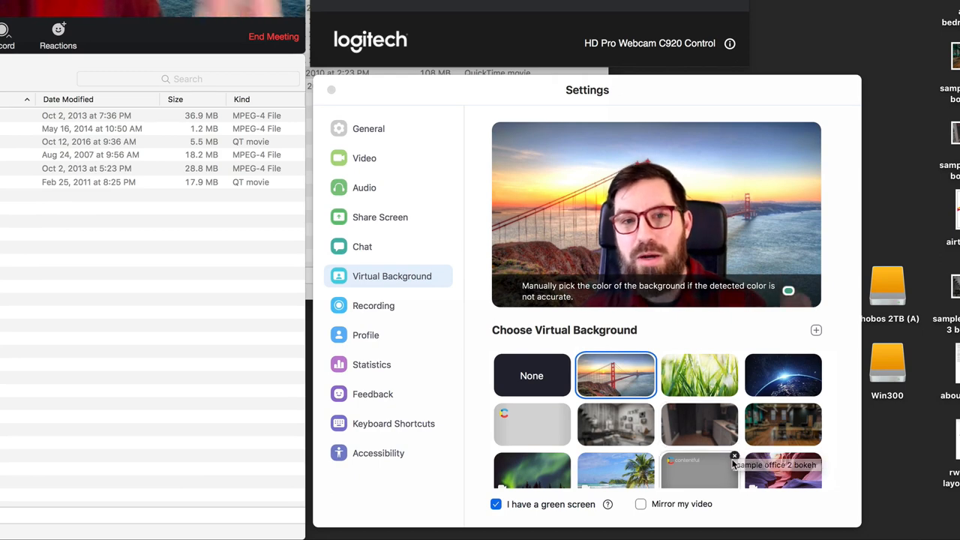
# Step: Try the blurred office, tile grid and Forest Leaves backgrounds, ending on the aerial city flyover
pyautogui.scroll(-3)
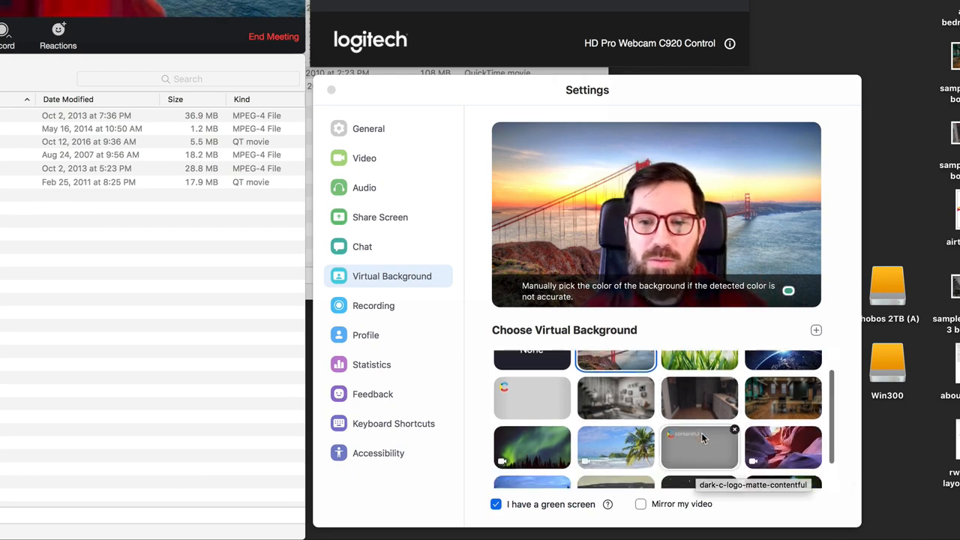
pyautogui.scroll(-3)
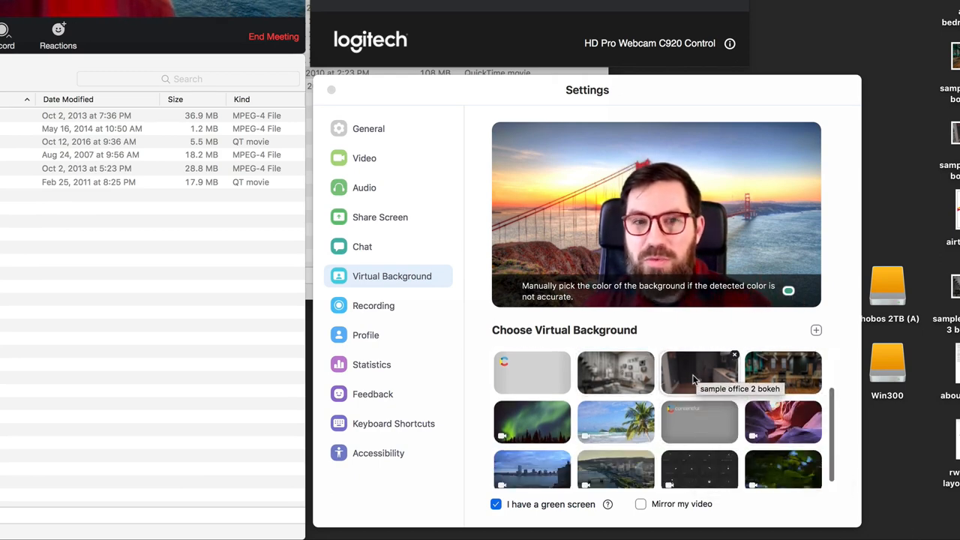
pyautogui.click(699, 373)
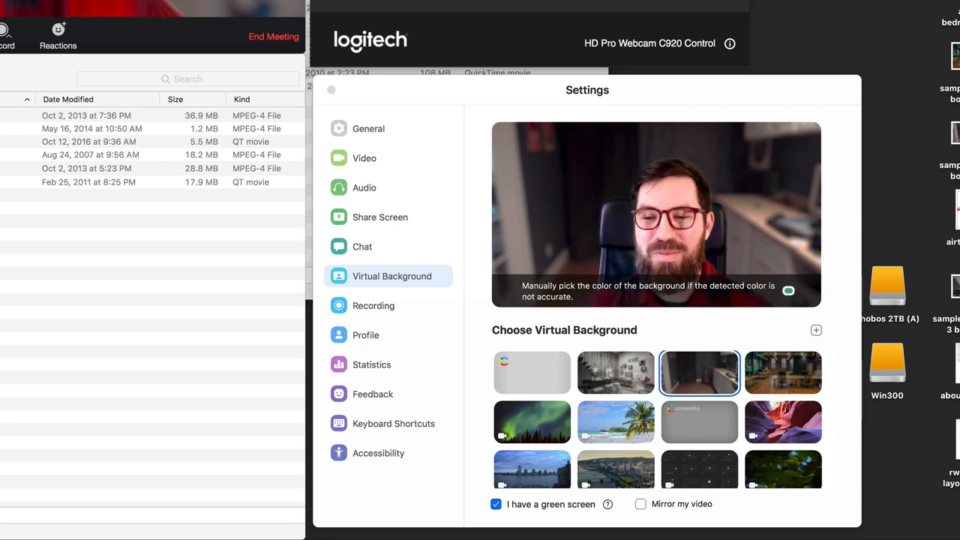
pyautogui.click(532, 422)
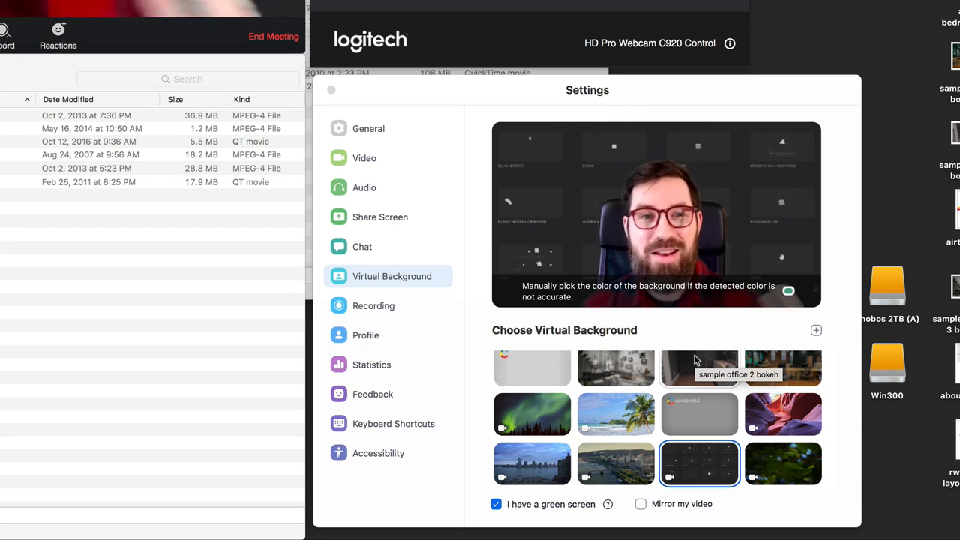
pyautogui.moveTo(782, 463)
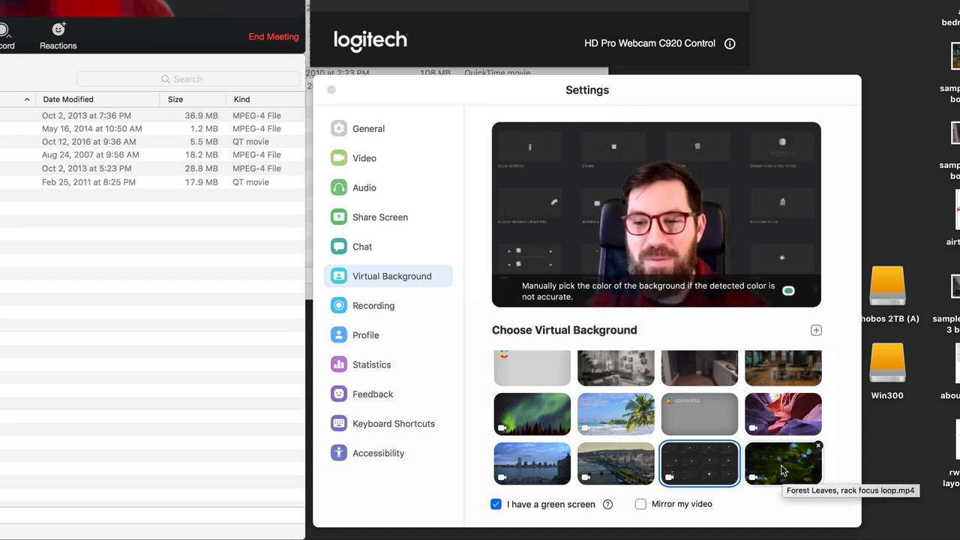
pyautogui.click(783, 462)
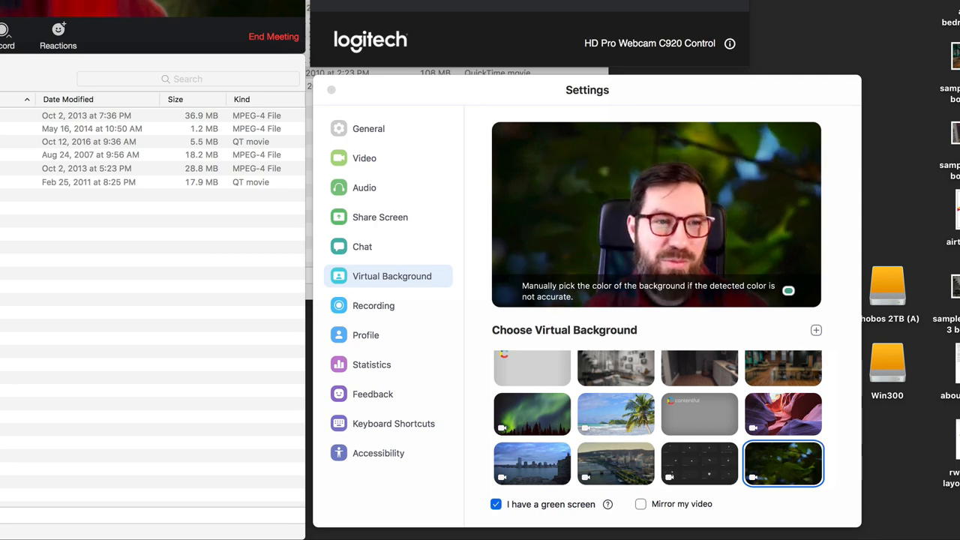
pyautogui.moveTo(615, 463)
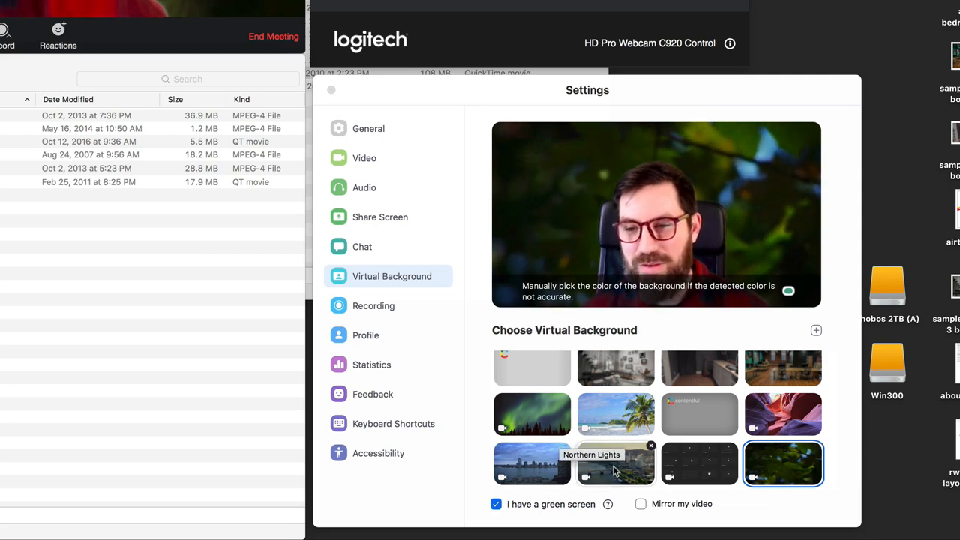
pyautogui.click(616, 463)
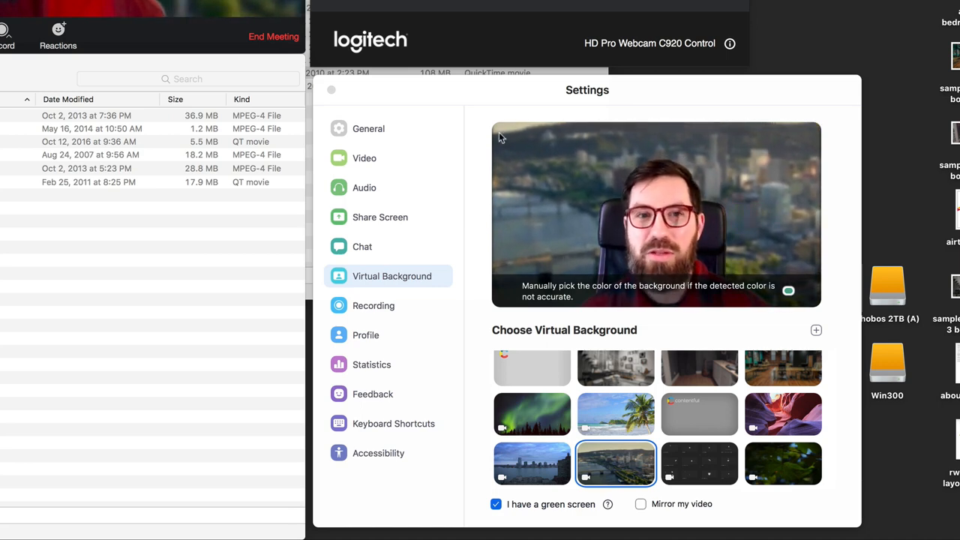
pyautogui.click(532, 464)
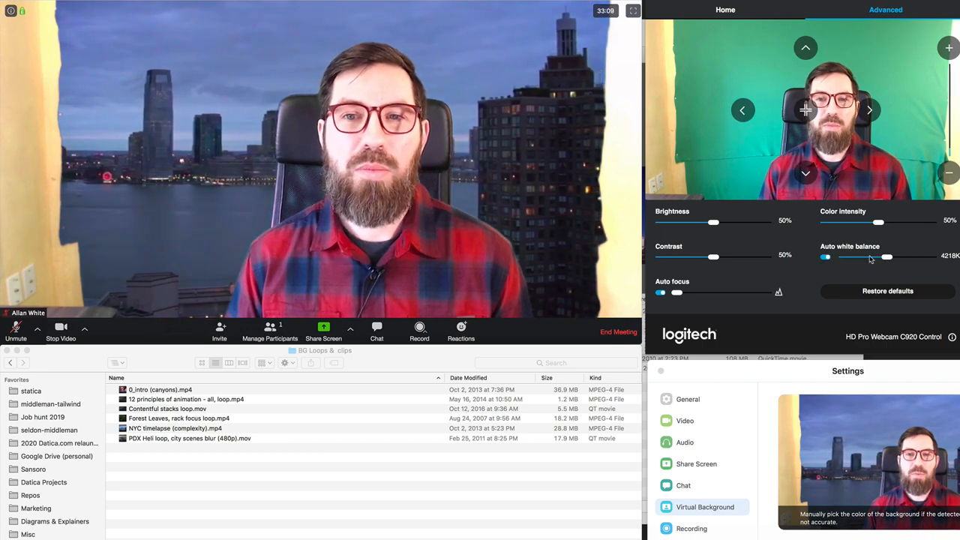
# Step: Set white balance to 3911K, brightness 37% and contrast 55%, then show the basic image options
pyautogui.moveTo(887, 257); pyautogui.dragTo(860, 257)
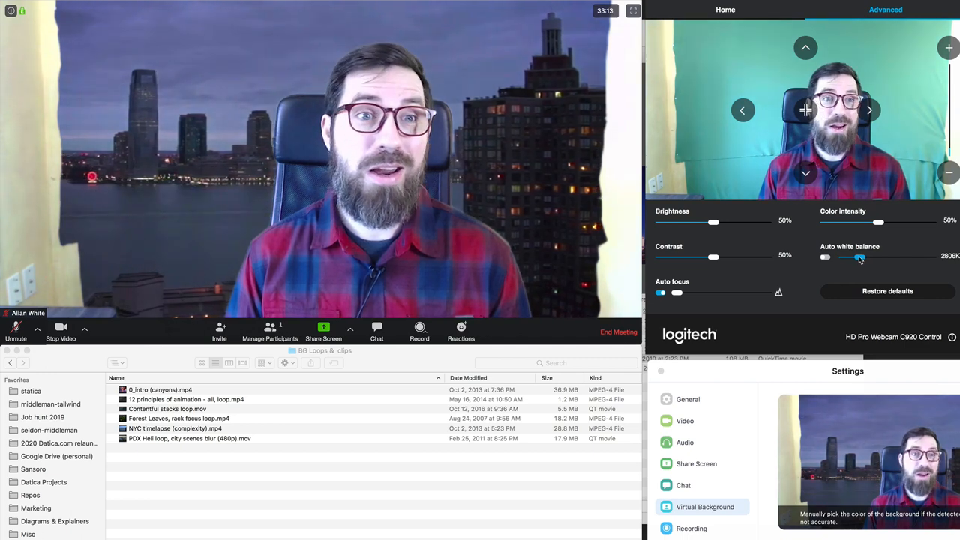
pyautogui.moveTo(861, 257); pyautogui.dragTo(881, 258)
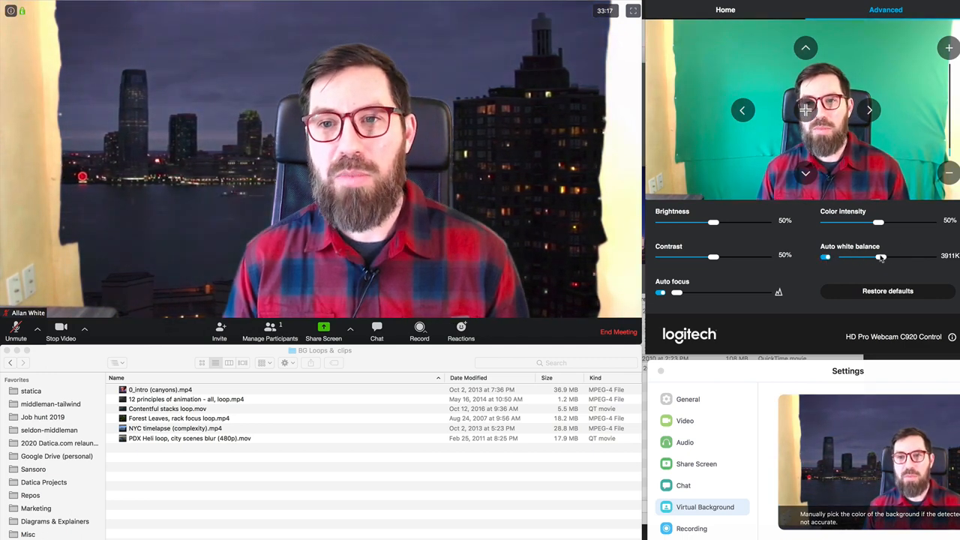
pyautogui.moveTo(712, 221); pyautogui.dragTo(703, 221)
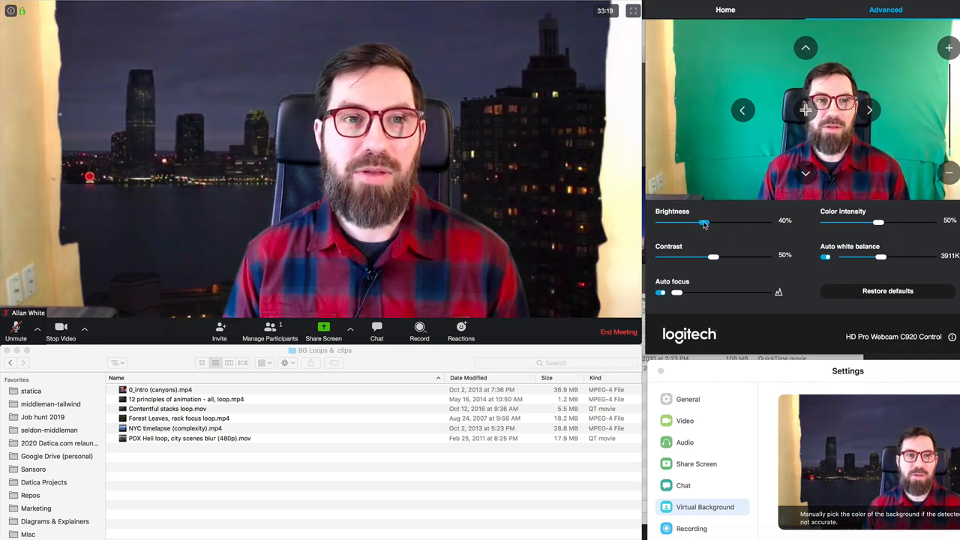
pyautogui.moveTo(703, 222); pyautogui.dragTo(701, 222)
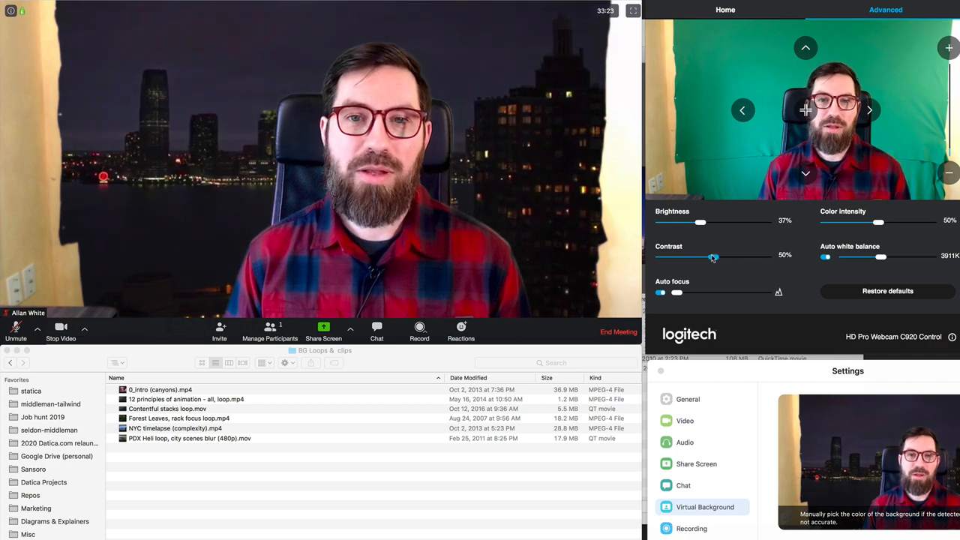
pyautogui.moveTo(713, 257); pyautogui.dragTo(720, 256)
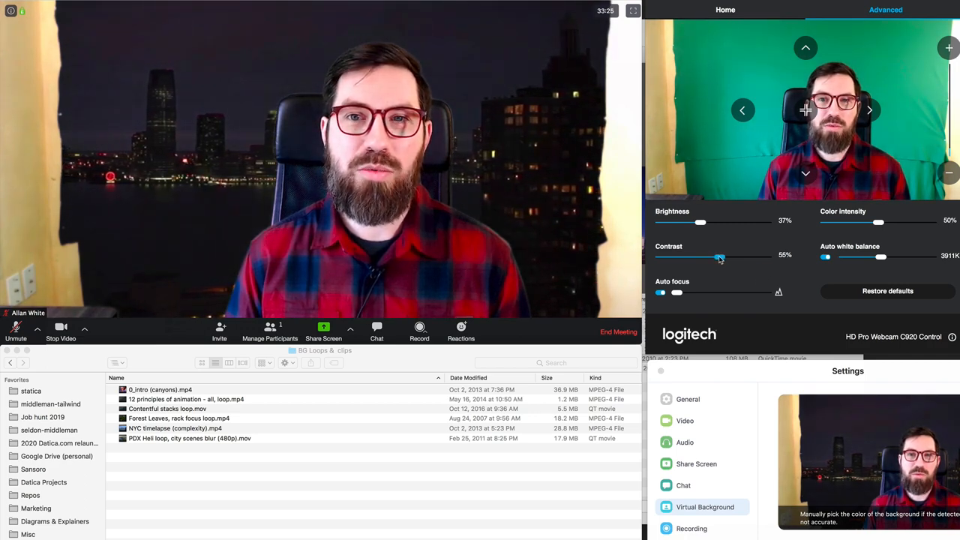
pyautogui.click(725, 10)
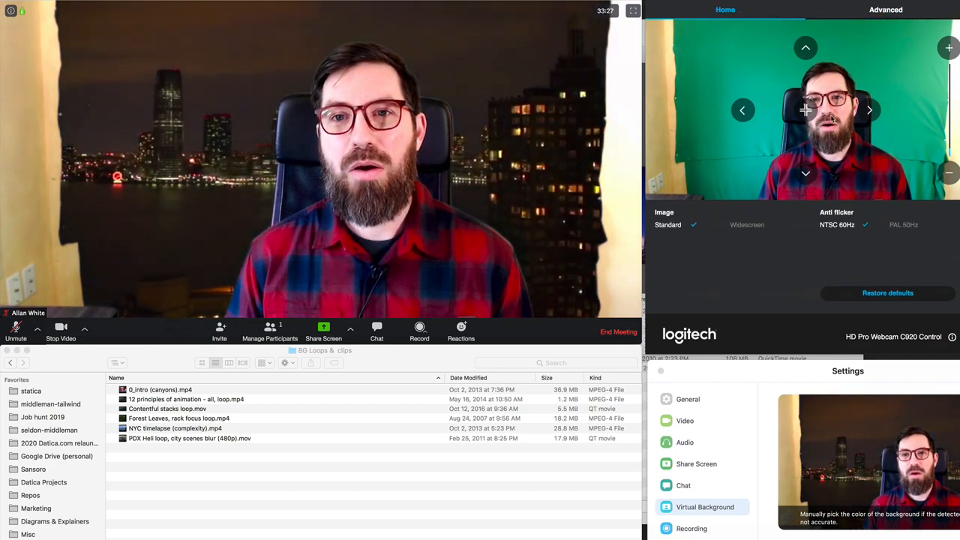
# Step: Switch to the Advanced tab to bring back the brightness, contrast and white balance sliders
pyautogui.click(886, 9)
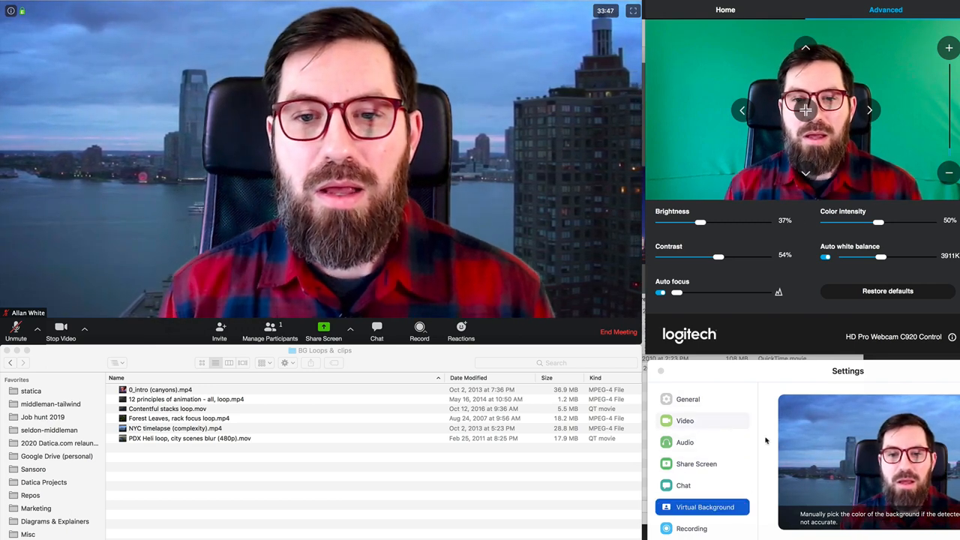
pyautogui.click(685, 420)
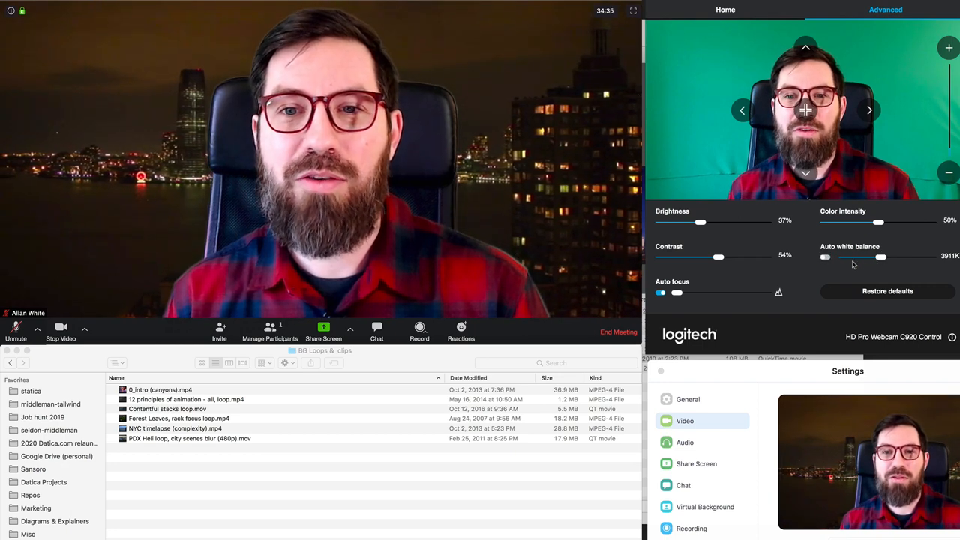
# Step: Try 5017K white balance, settle at 3992K, and return to Zoom's Virtual Background page
pyautogui.moveTo(881, 256); pyautogui.dragTo(902, 256)
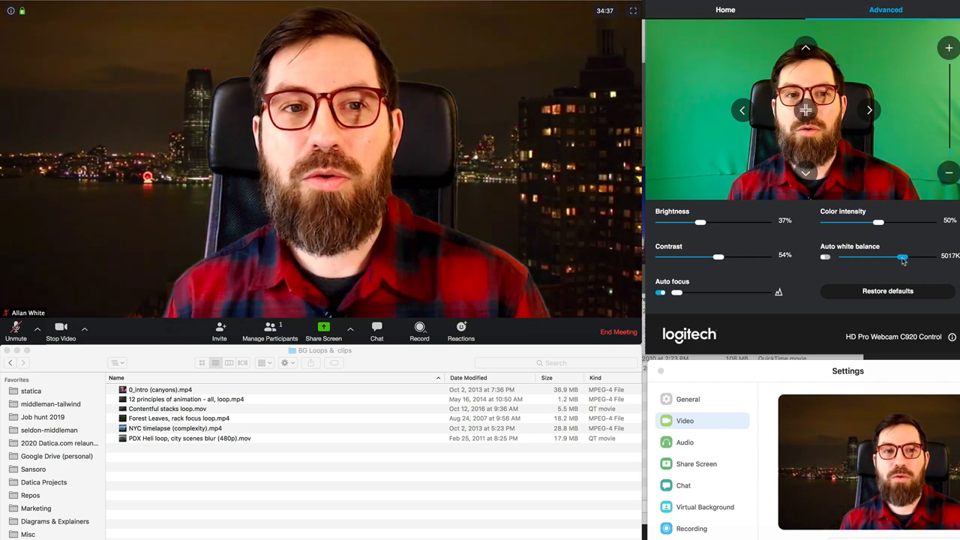
pyautogui.moveTo(903, 257); pyautogui.dragTo(885, 256)
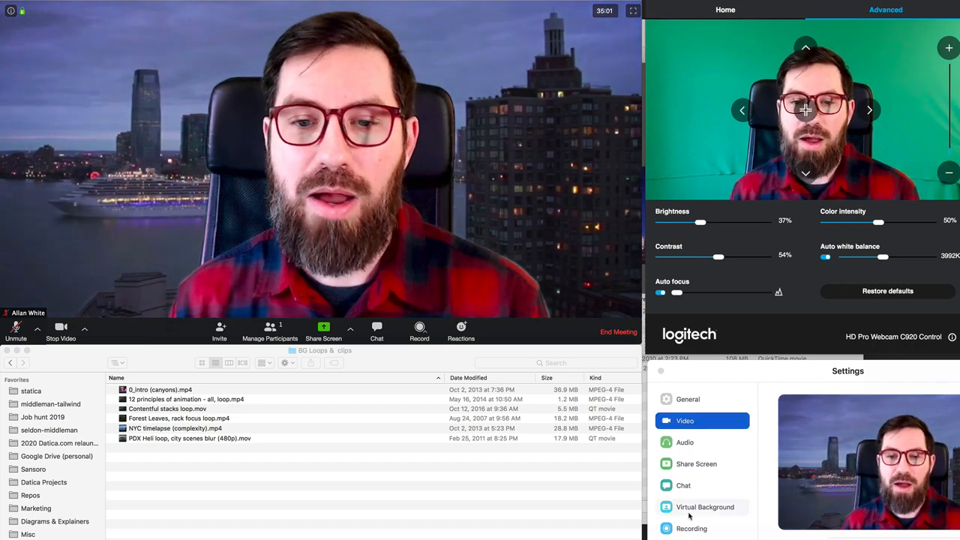
pyautogui.click(705, 506)
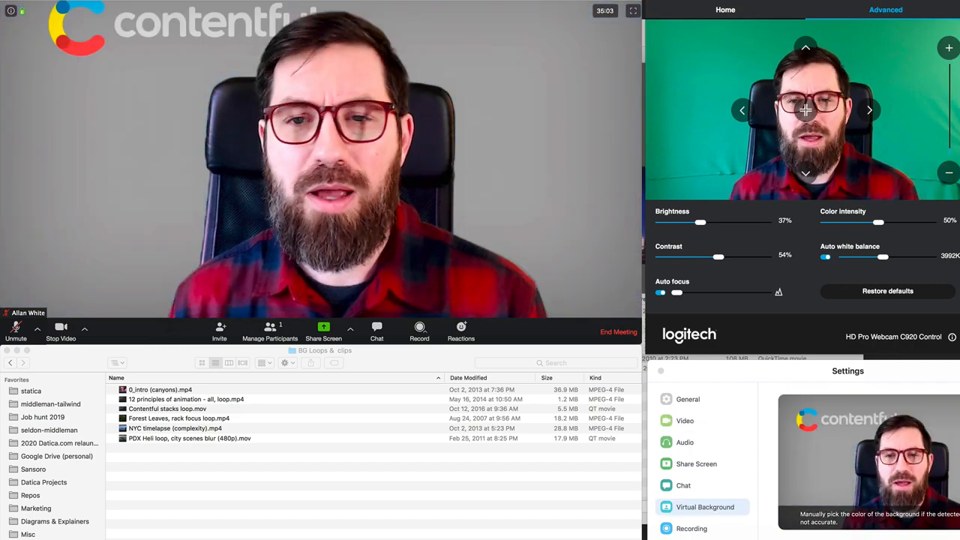